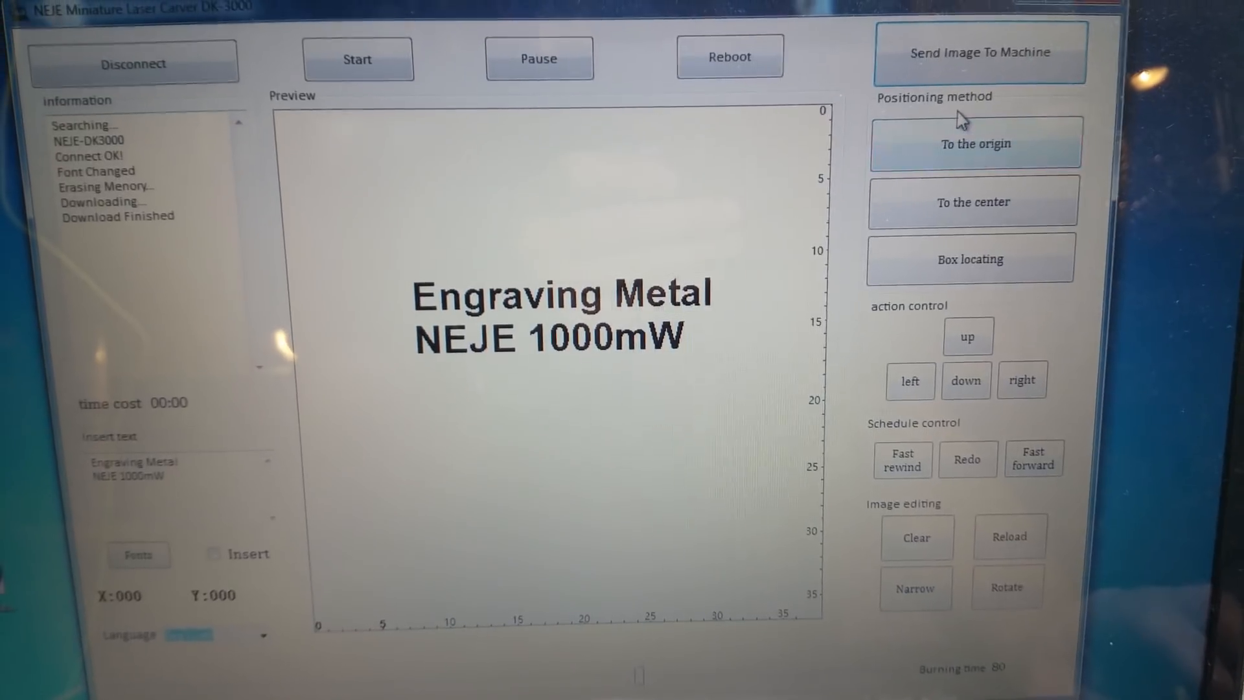
{"action": "left_click", "coordinate": [979, 51]}
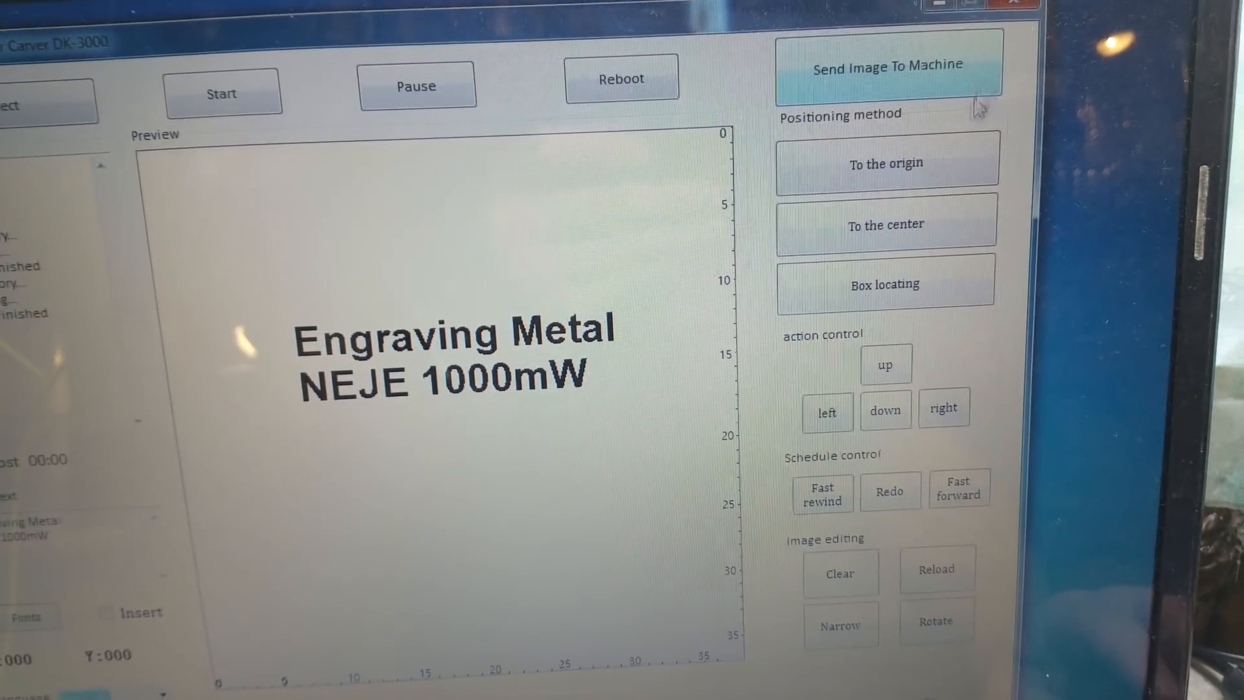
{"action": "left_click", "coordinate": [882, 281]}
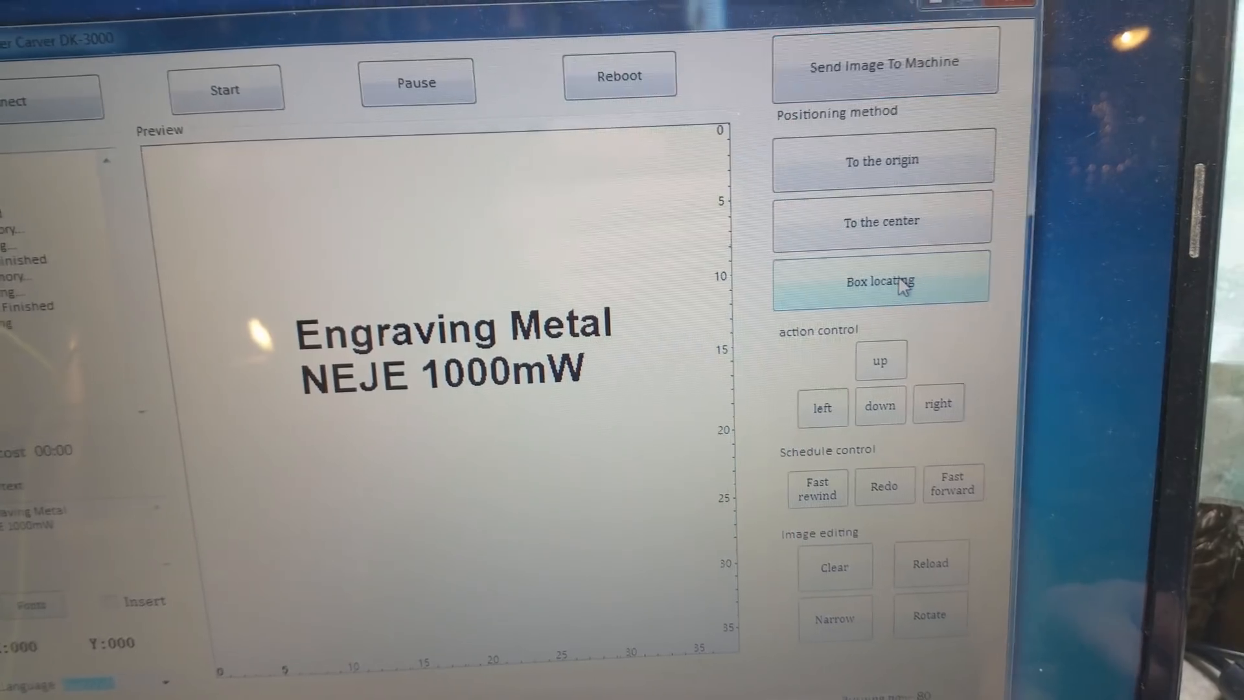